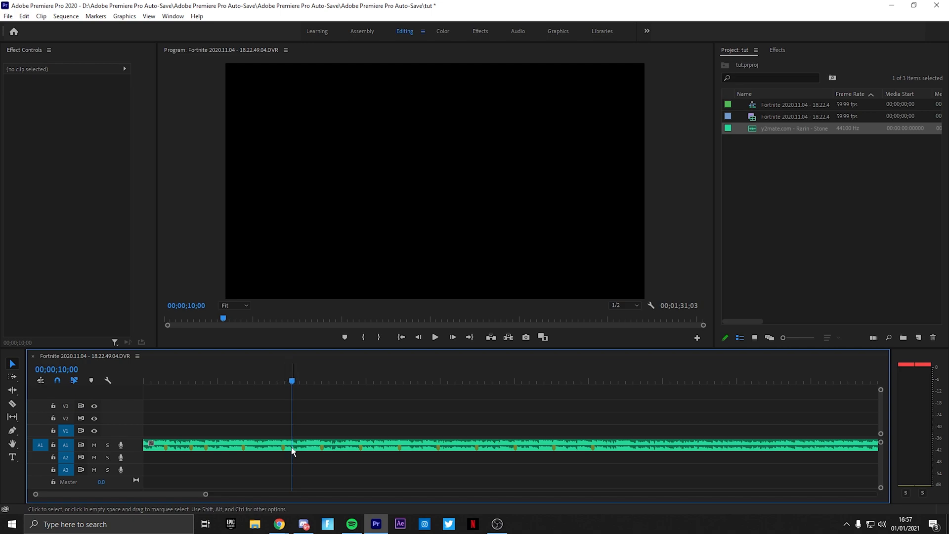
Trim the Rarin song at the playhead and place Pay Attention right after it on A1.
click(12, 404)
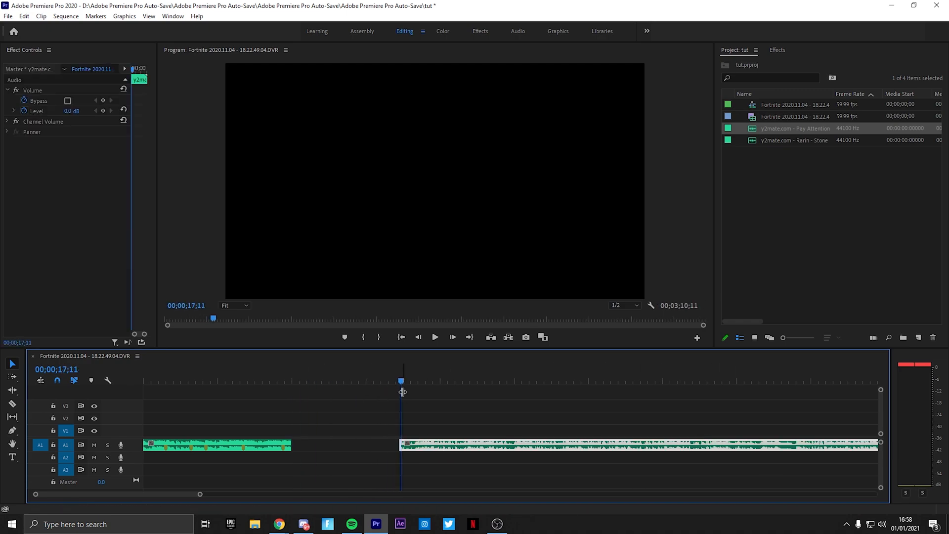
click(434, 337)
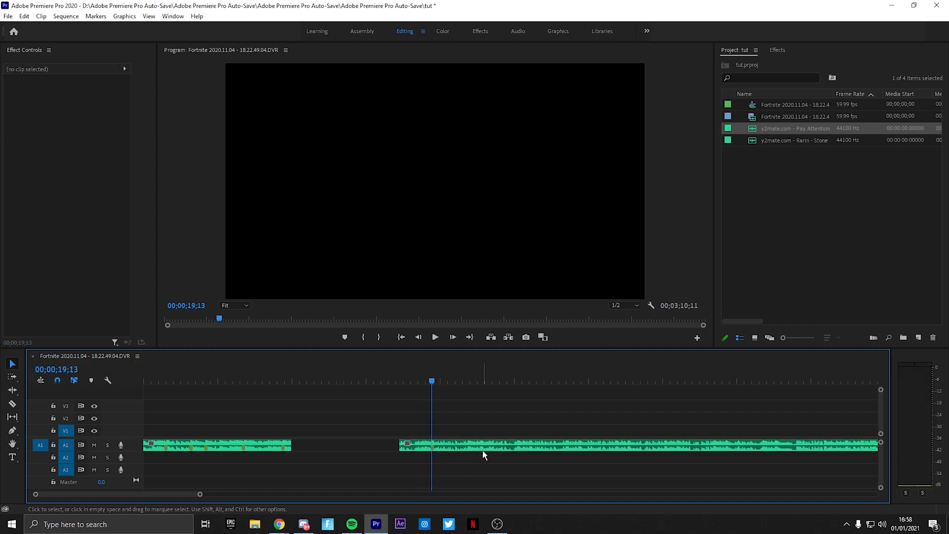
click(330, 445)
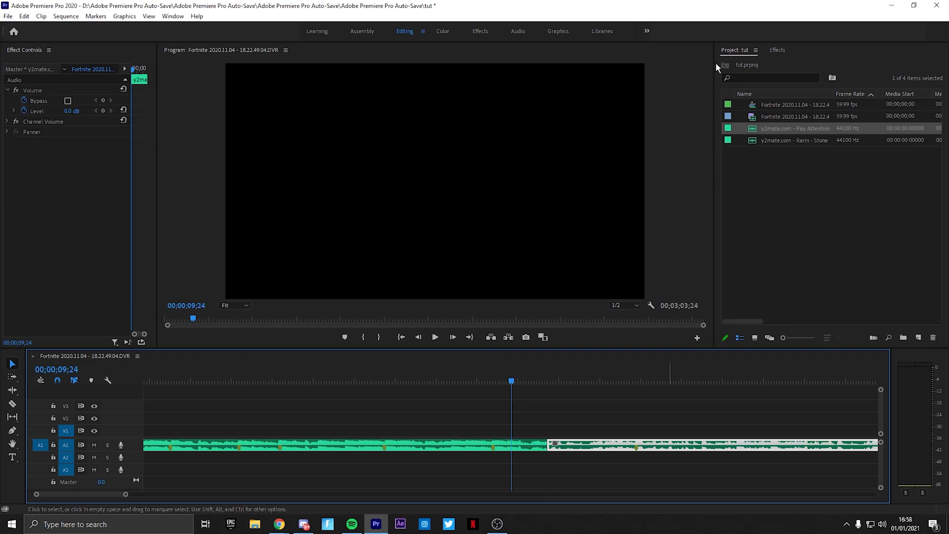
Apply the Constant Gain crossfade from Audio Transitions > Crossfade to the cut between songs.
click(776, 49)
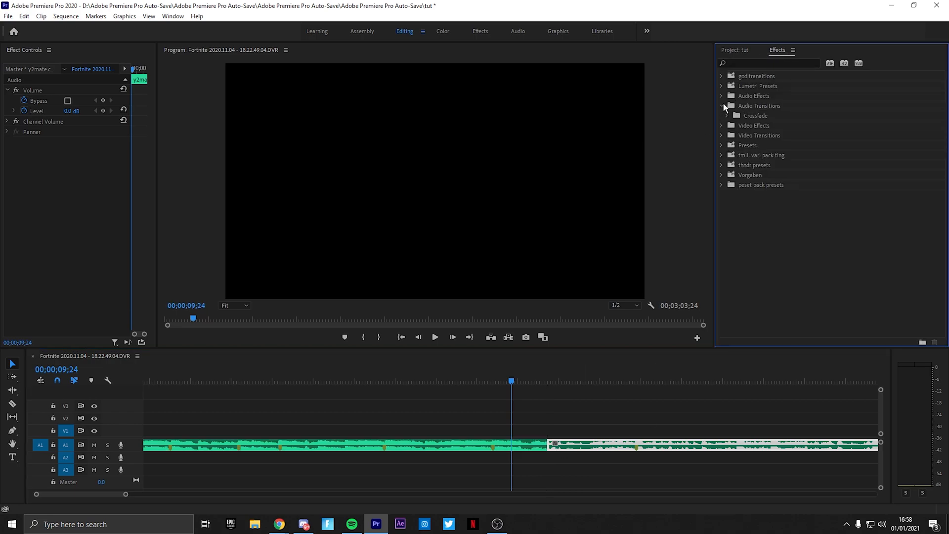
click(721, 116)
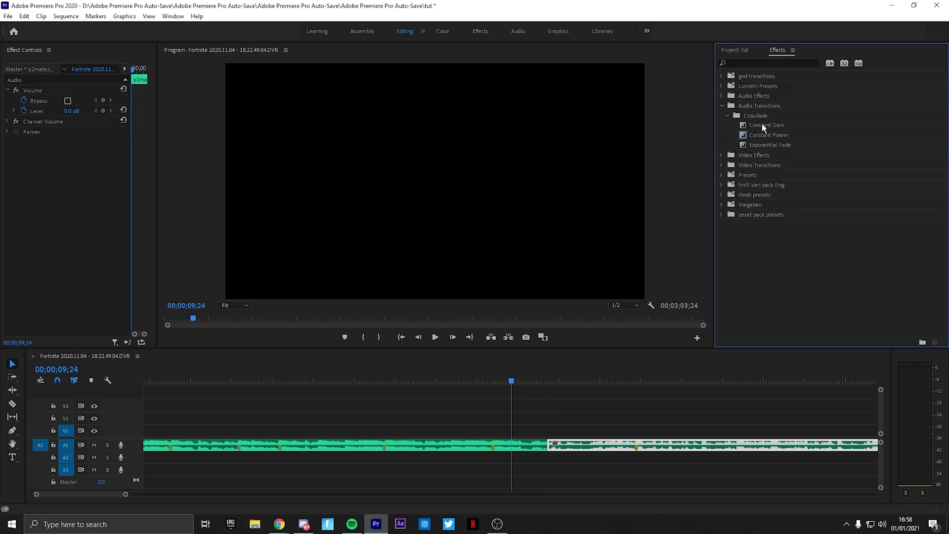
click(765, 124)
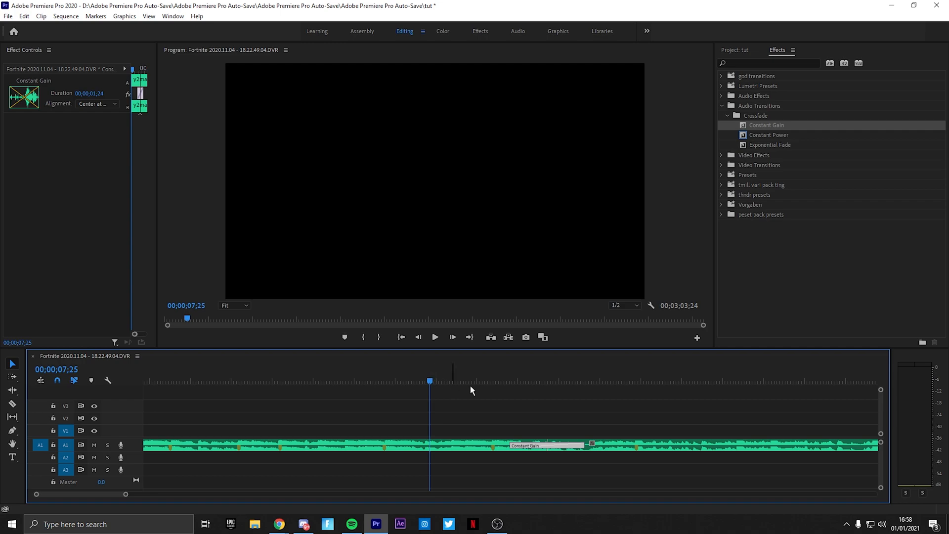
click(434, 337)
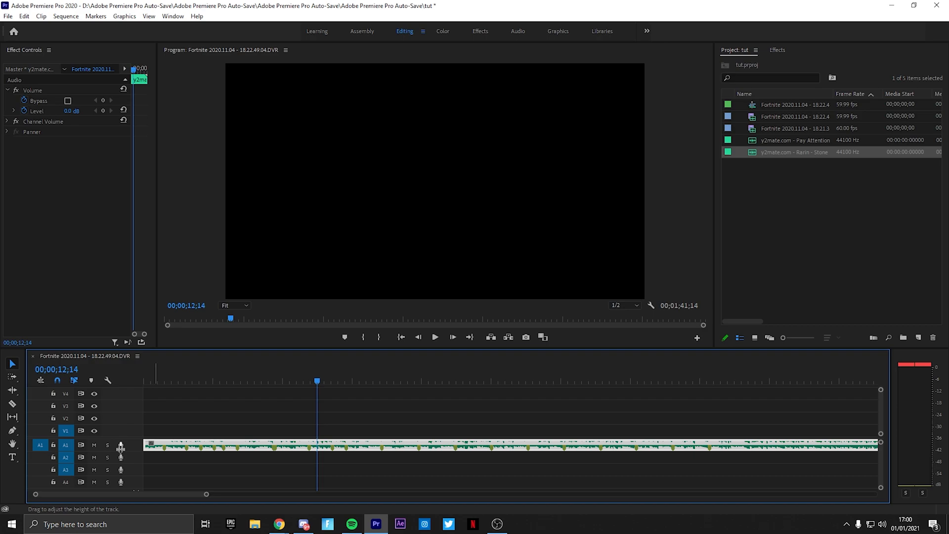
mouse_move(125, 433)
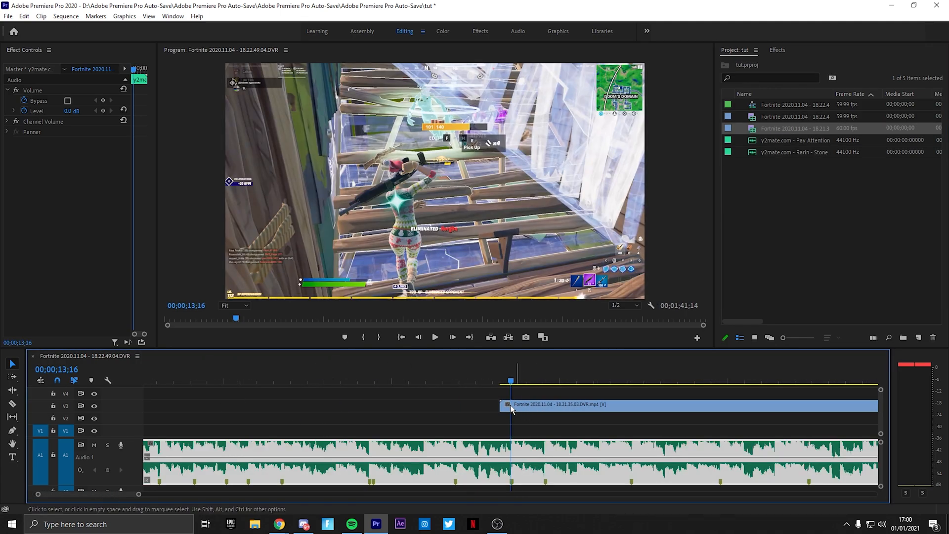
Move the gameplay clip to the sequence start and shorten the first song, leaving a gap.
drag(512, 404, 392, 404)
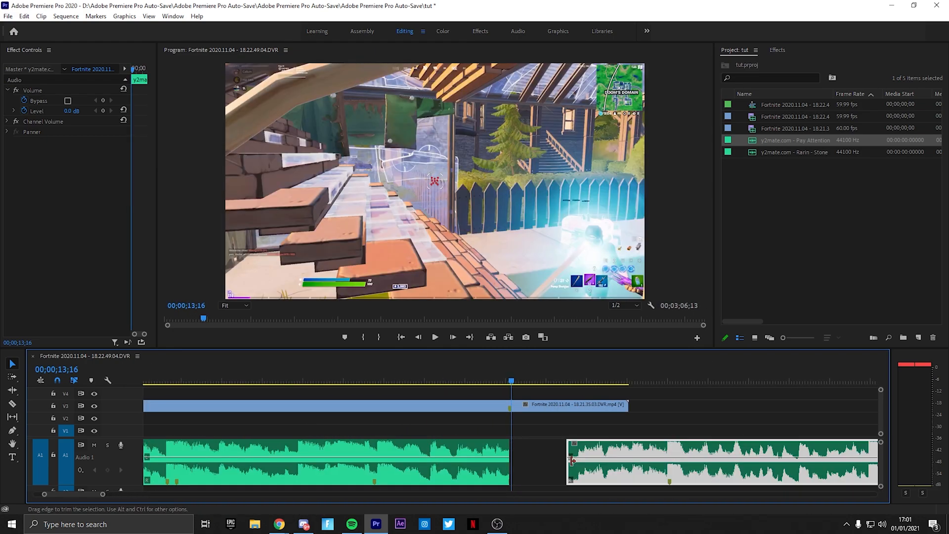
click(664, 381)
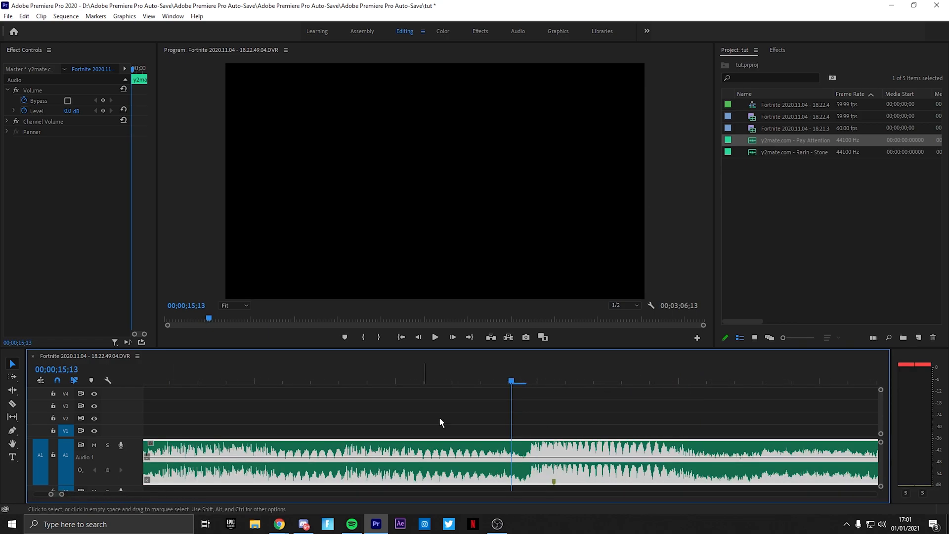
click(525, 380)
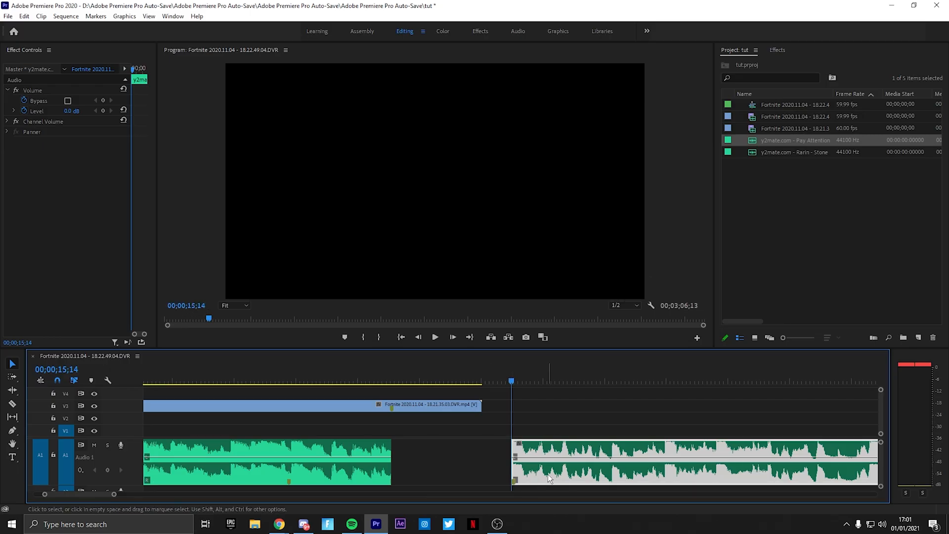
click(330, 380)
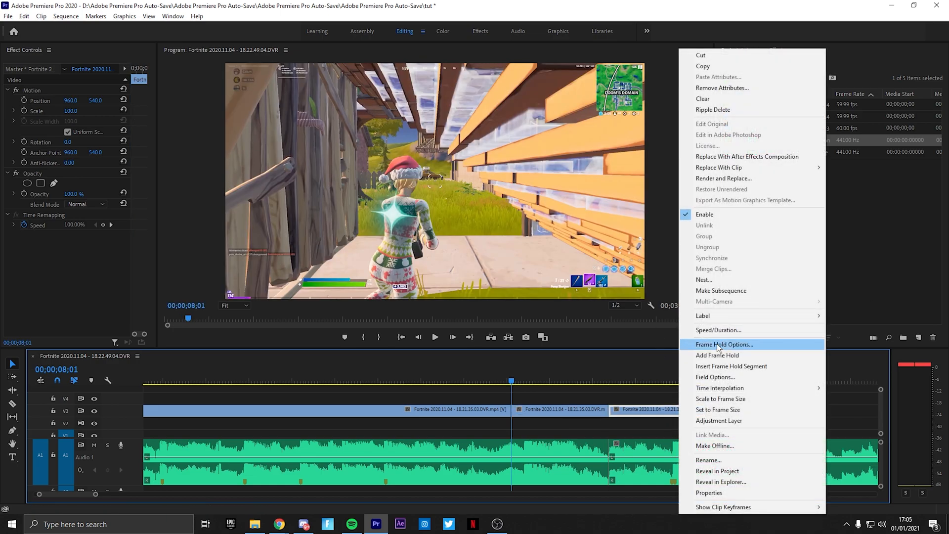
Reverse the last V3 gameplay piece via Speed/Duration and preview the result.
click(718, 330)
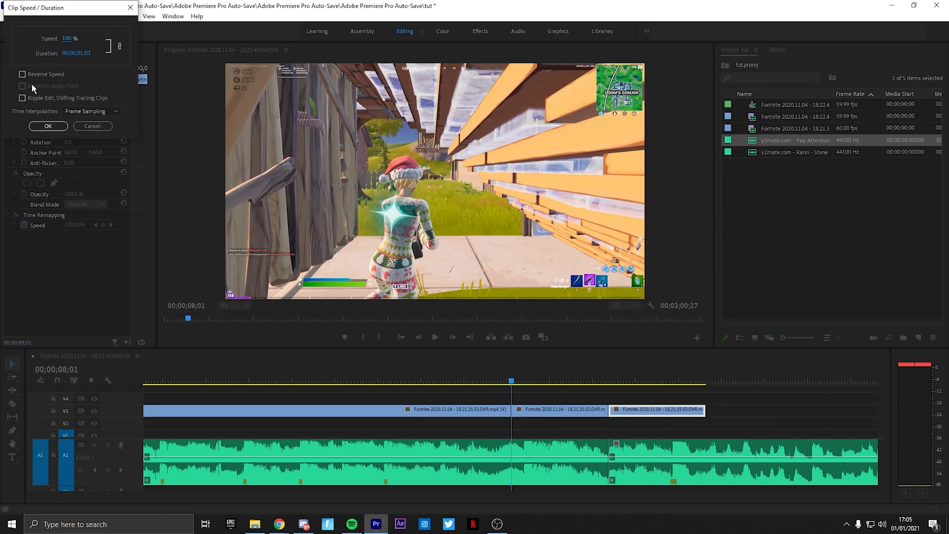
click(48, 126)
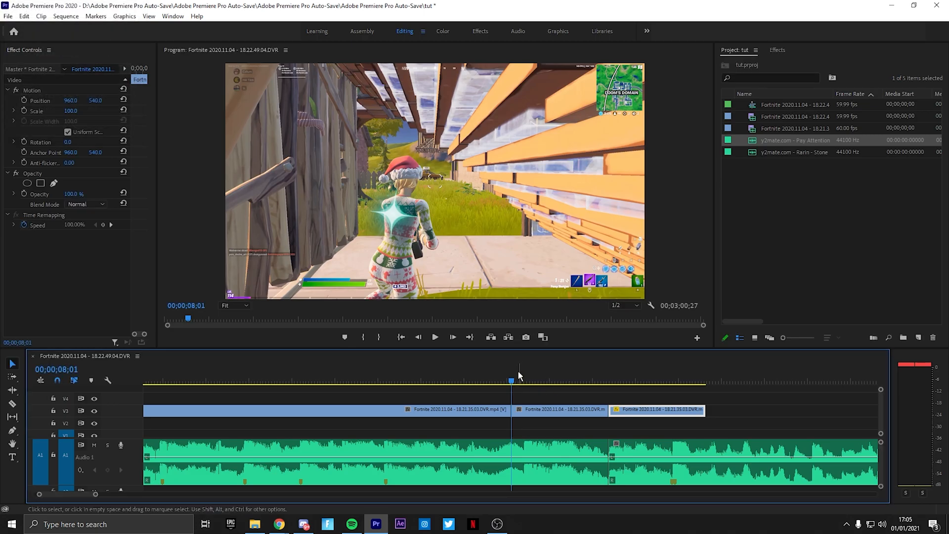
click(434, 337)
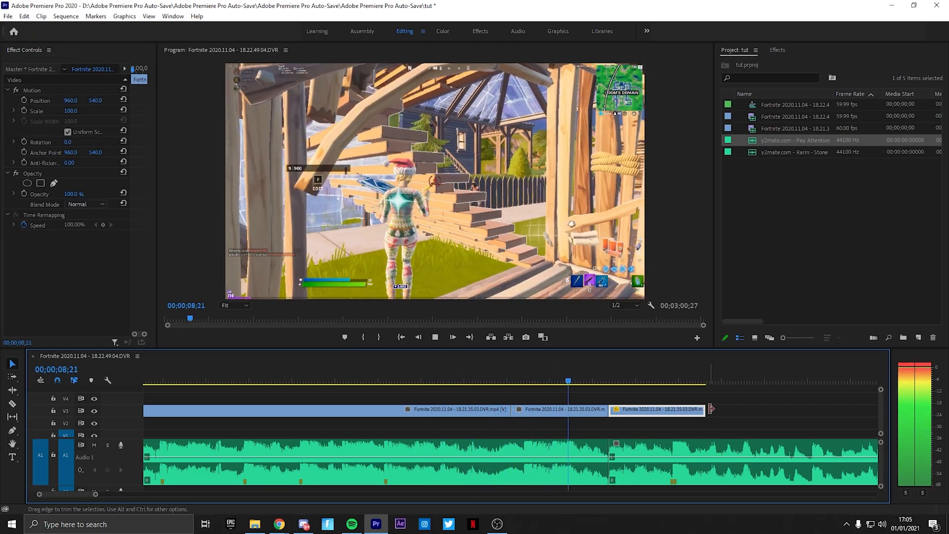
click(739, 381)
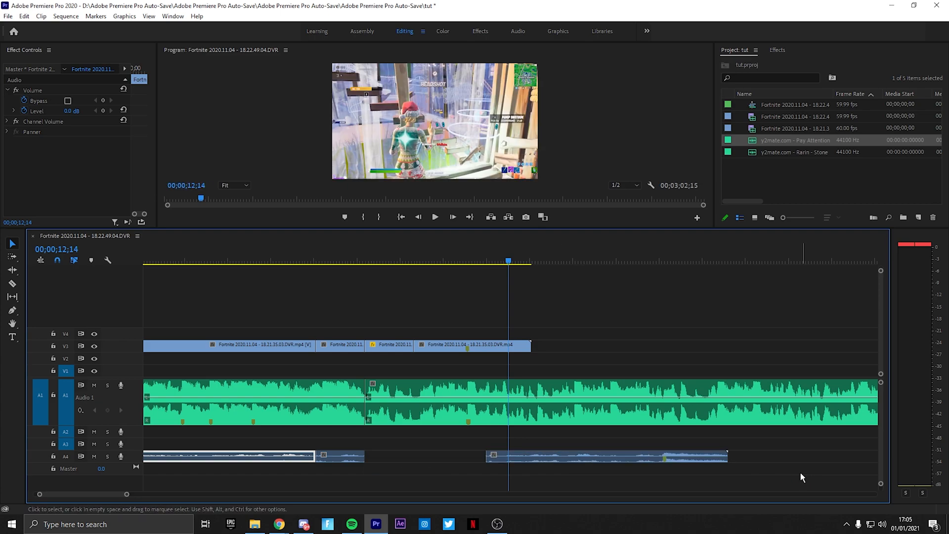
Deselect all, then drag the second A4 audio clip leftward toward the first.
click(490, 455)
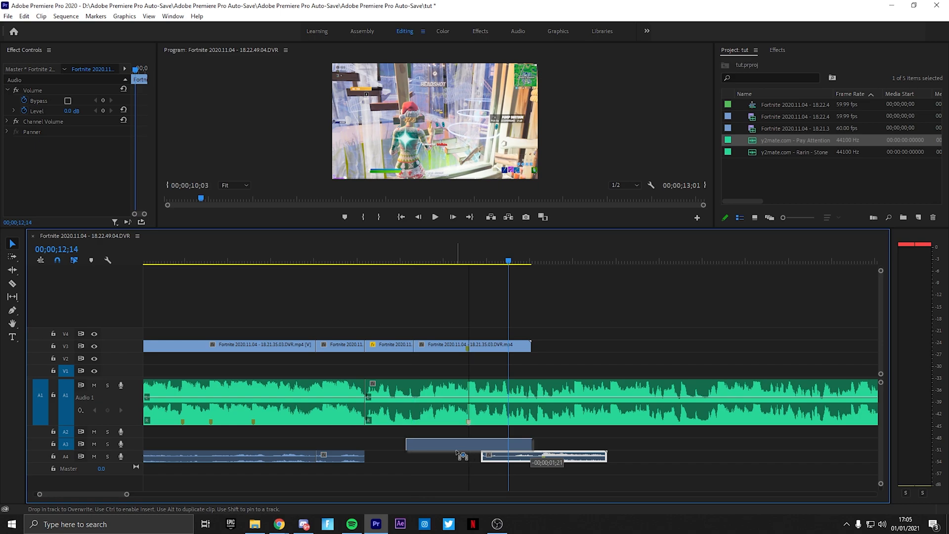
drag(463, 455, 364, 457)
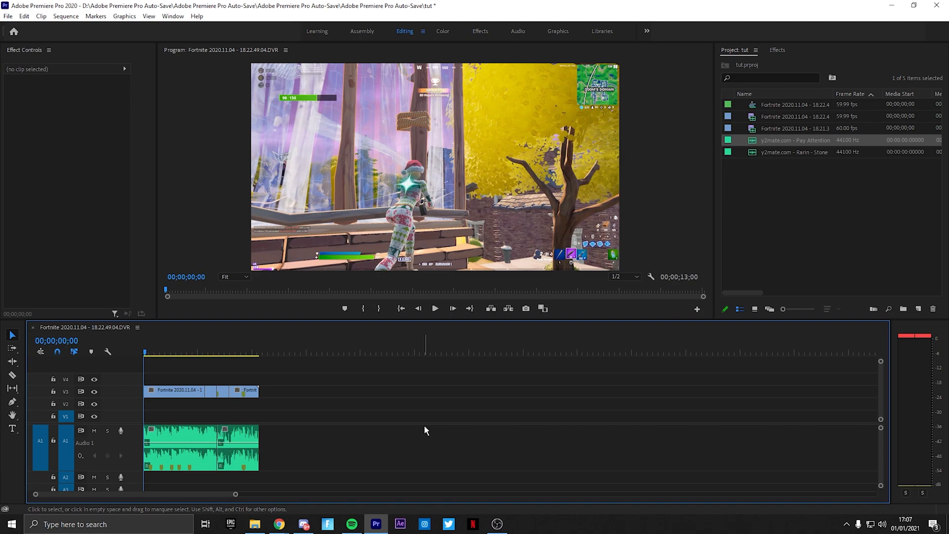
mouse_move(403, 420)
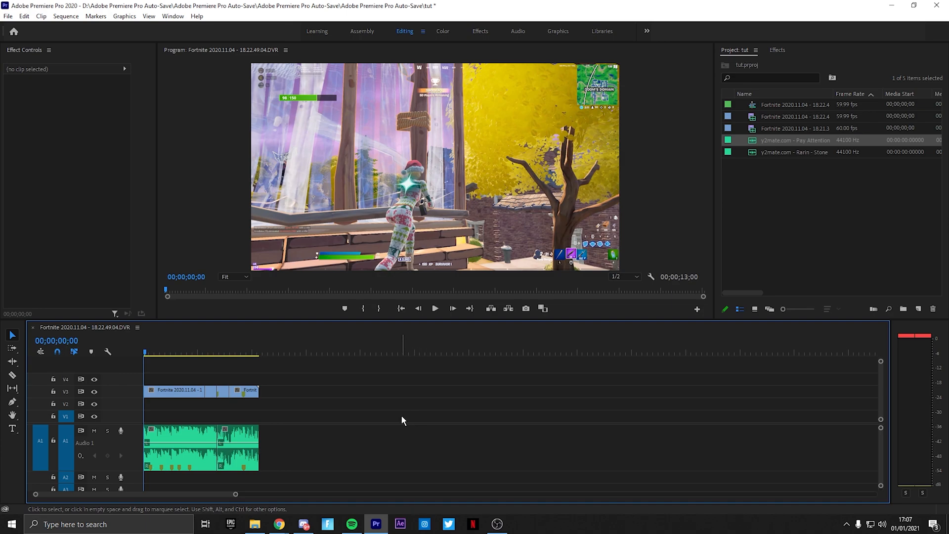